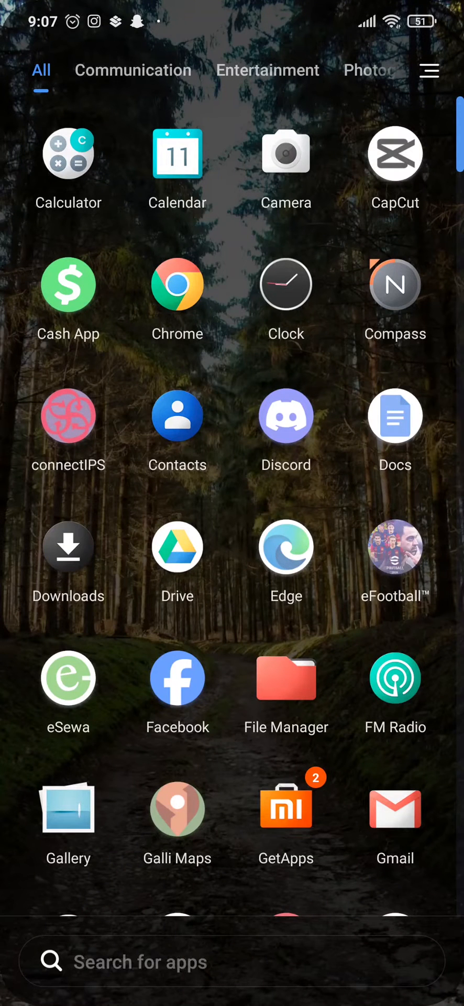
Step: Scroll the MIUI app drawer to reach and launch Google Play Store
scroll("down", 3)
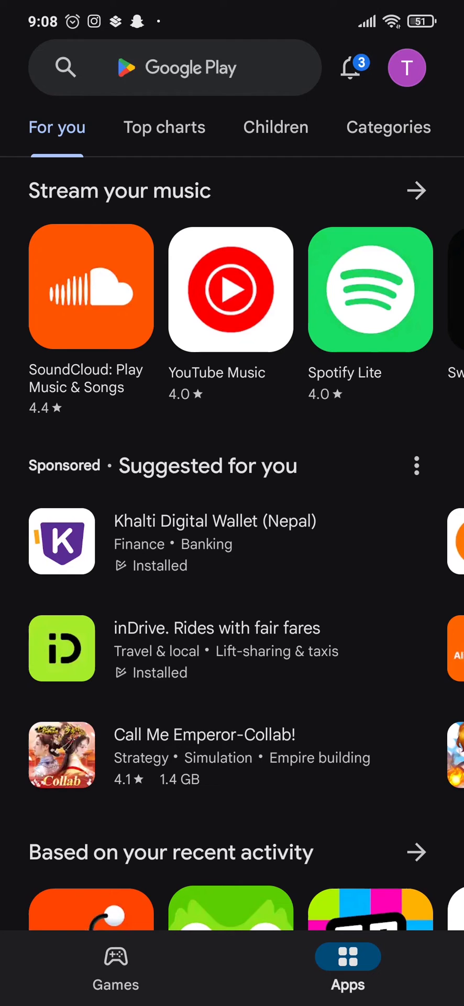
Step: Go to the Play Store Settings page from the profile avatar
left_click(178, 67)
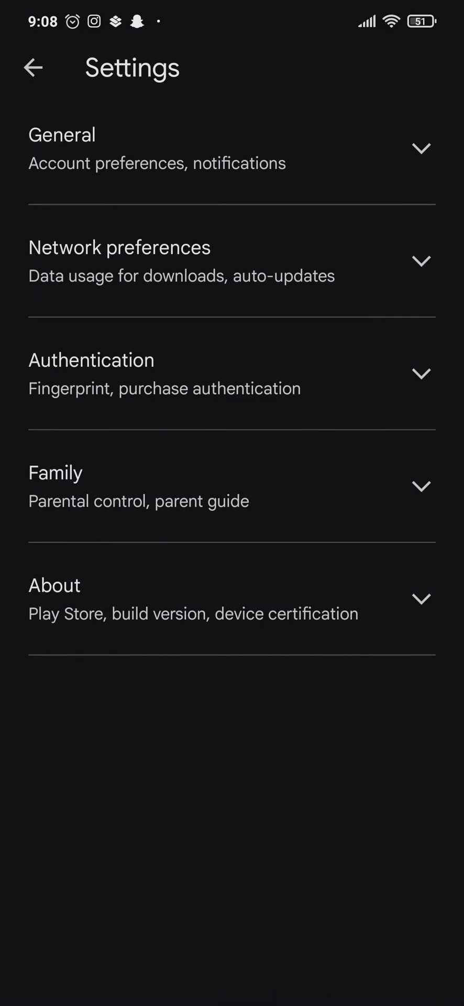
Step: Set App download preference under Network preferences to Over any network
left_click(226, 261)
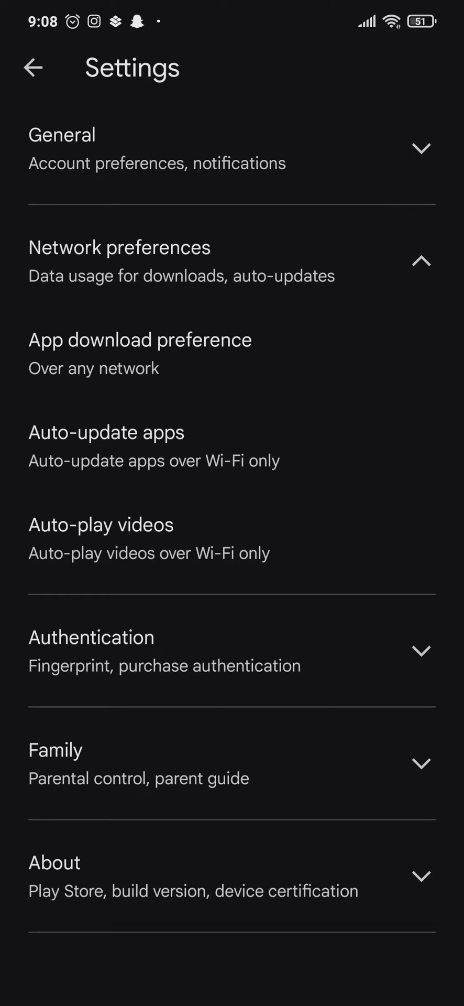
left_click(139, 351)
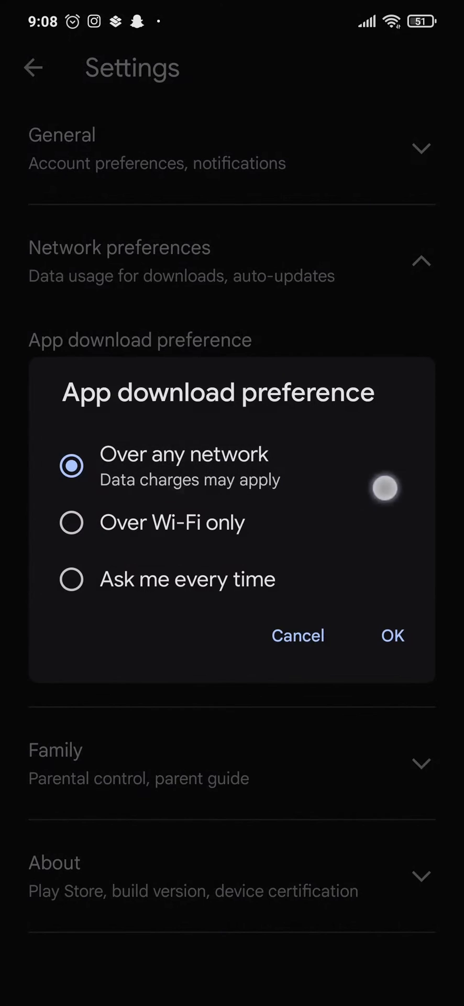
left_click(392, 635)
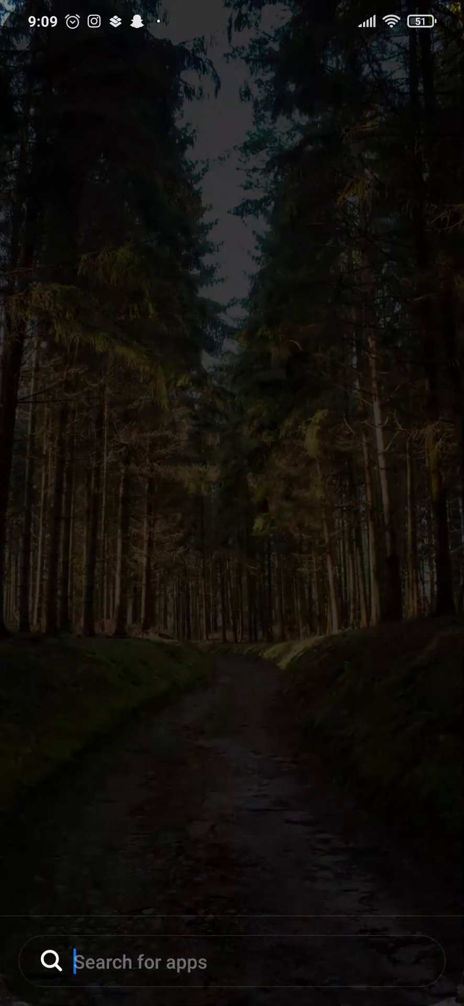
Step: Search the app drawer for 'Pl' and bring up Google Play Store's App info page
type("Pl")
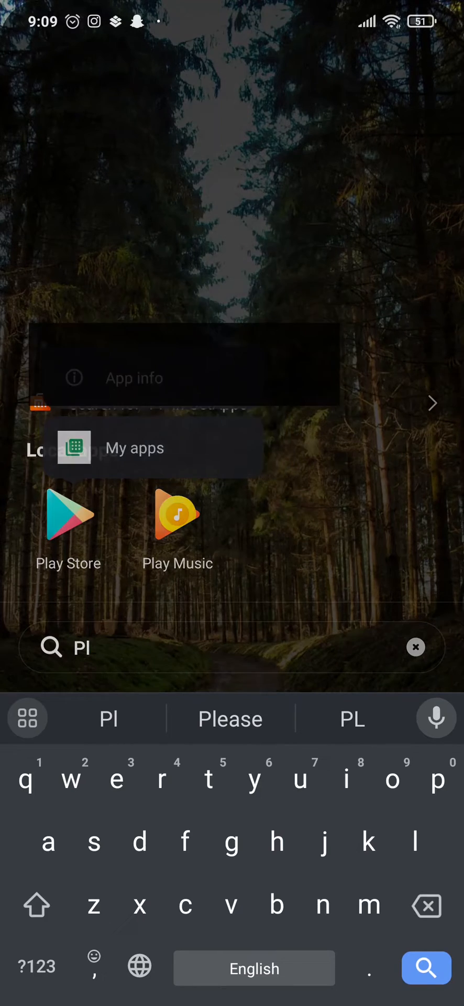
left_click(134, 379)
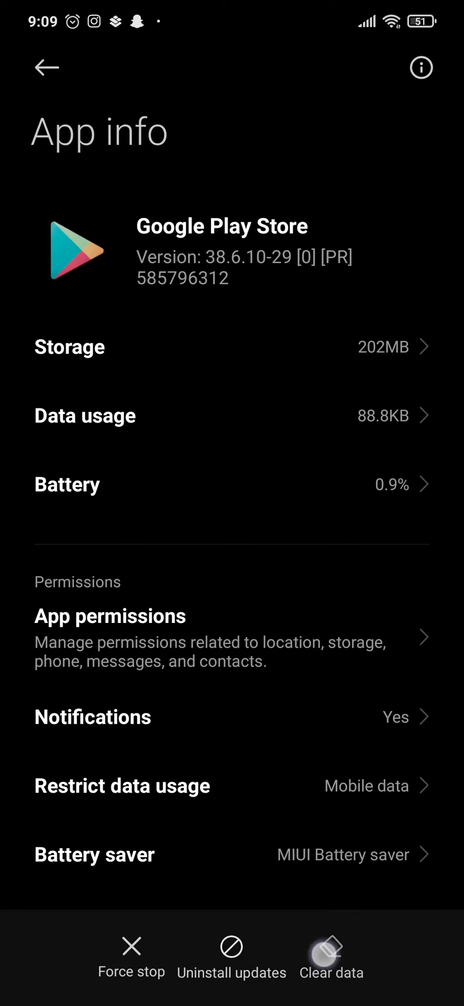
Step: Clear all of Google Play Store's stored data from its App info page
left_click(328, 951)
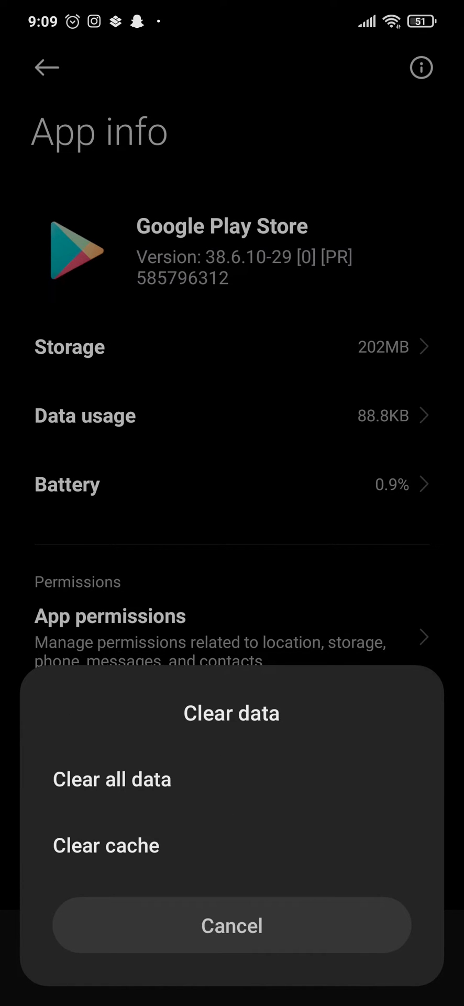
left_click(230, 927)
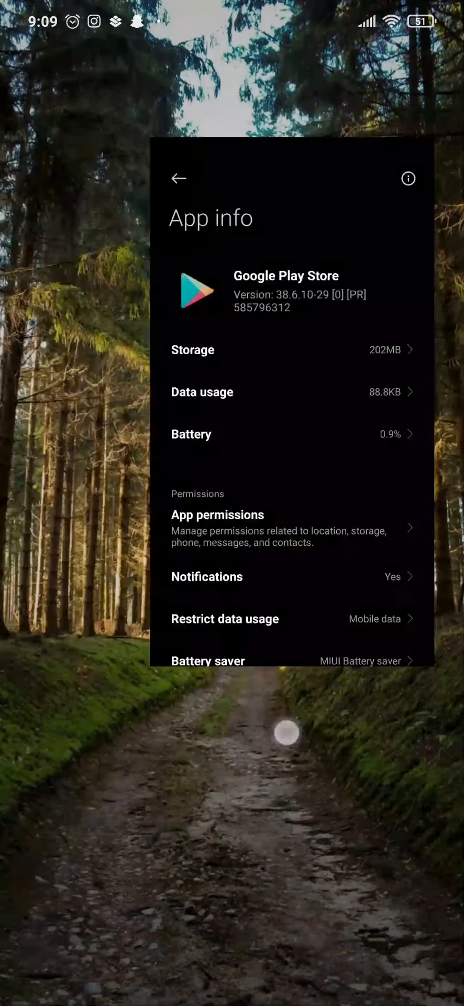
Step: Search the app drawer for 'Pr' and launch Proton VPN
left_click(178, 178)
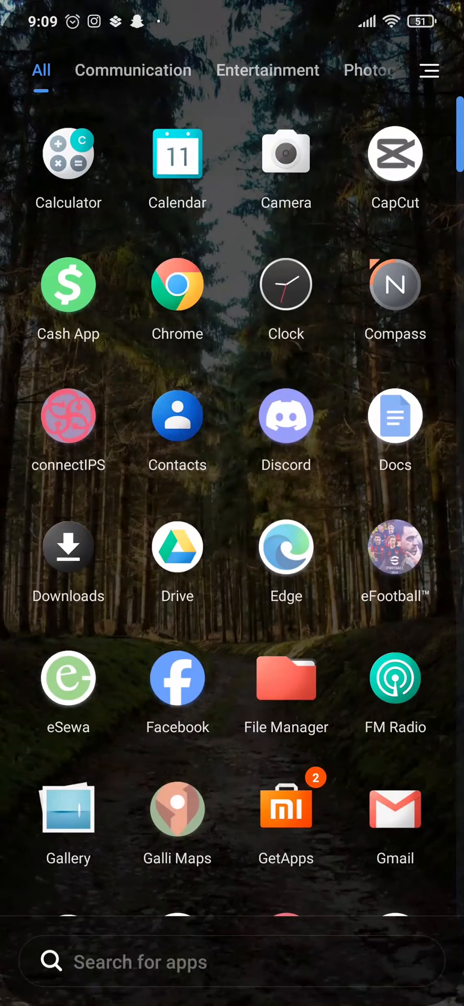
scroll("down", 3)
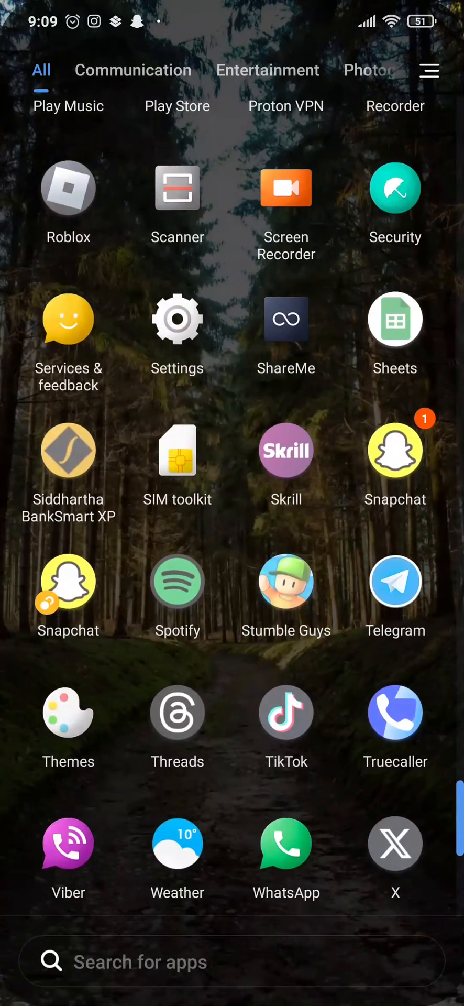
scroll("down", 3)
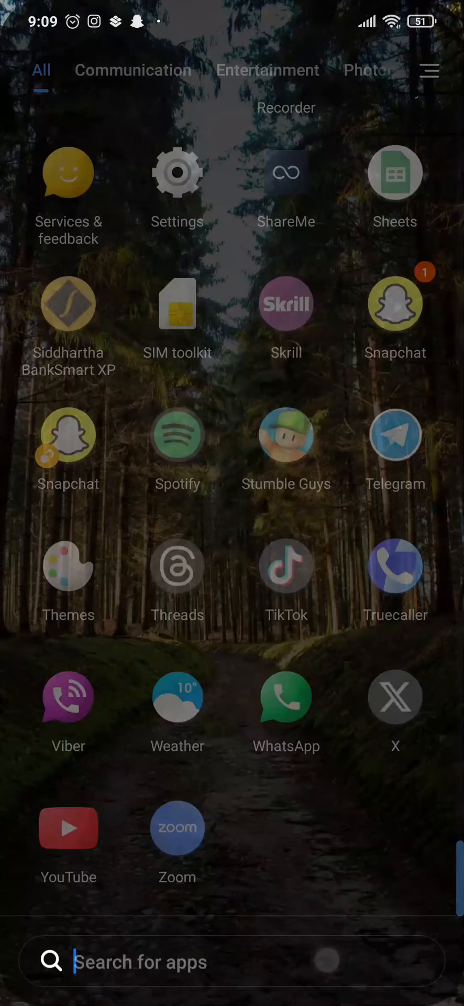
type("Pr")
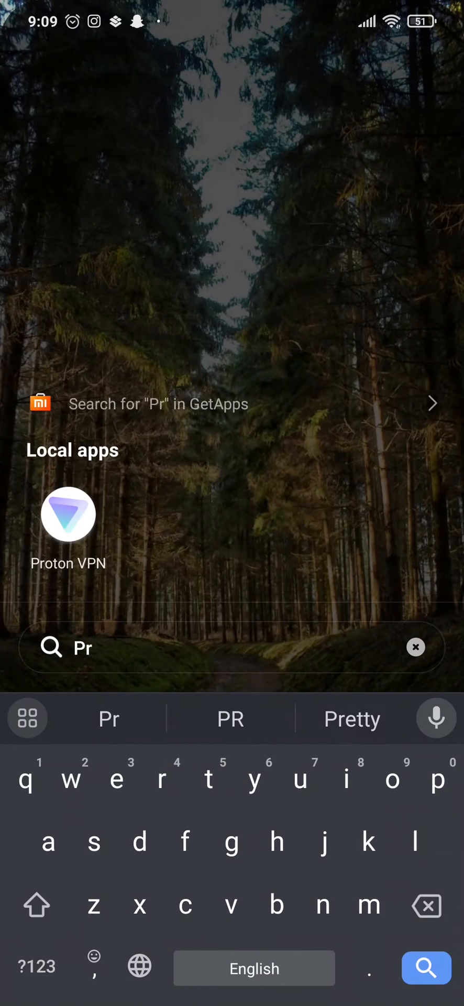
left_click(68, 515)
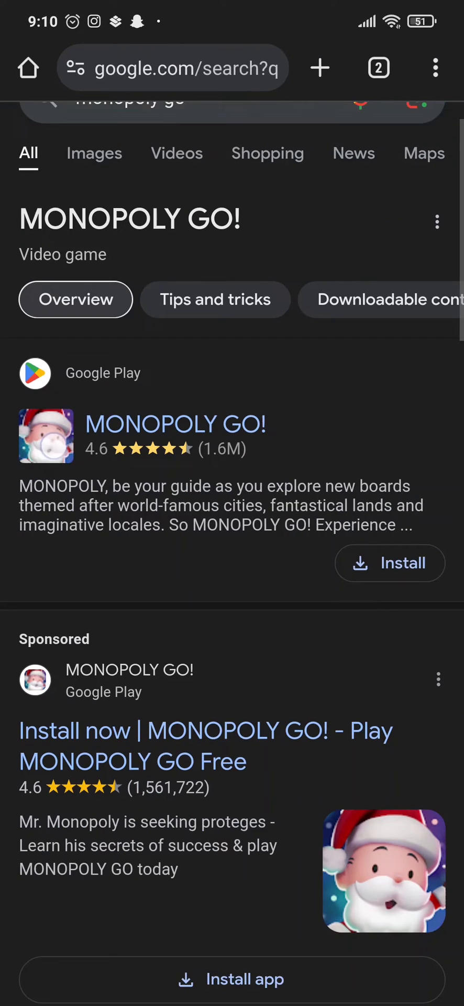
Step: Scroll the Google results for monopoly go down to the MONOPOLY GO! Google Play listing
scroll("down", 3)
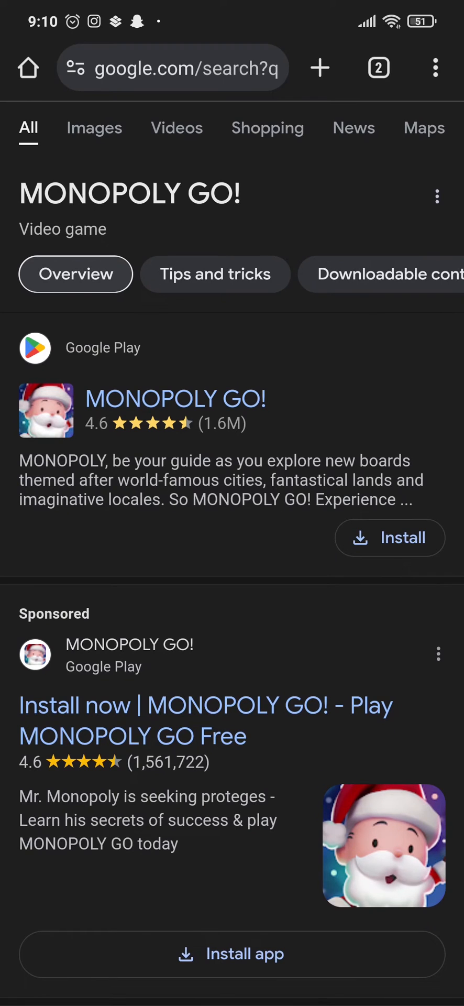
scroll("down", 3)
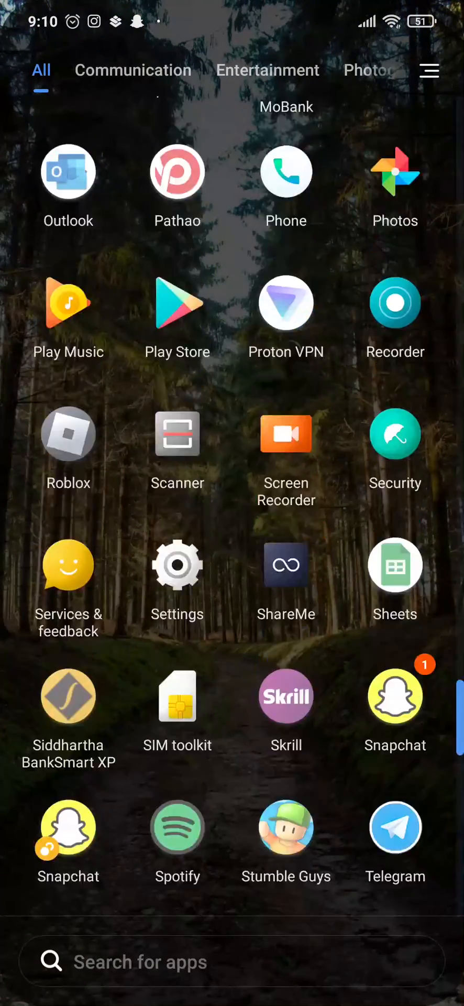
scroll("down", 3)
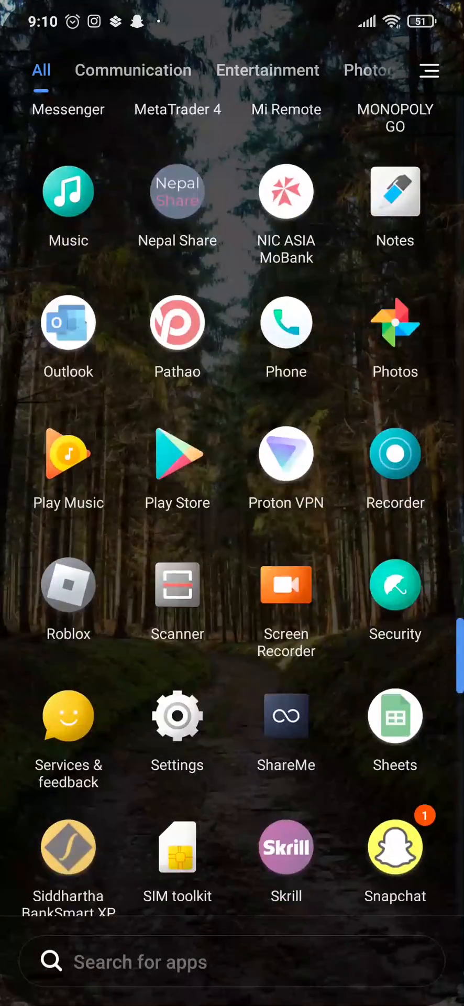
scroll("down", 3)
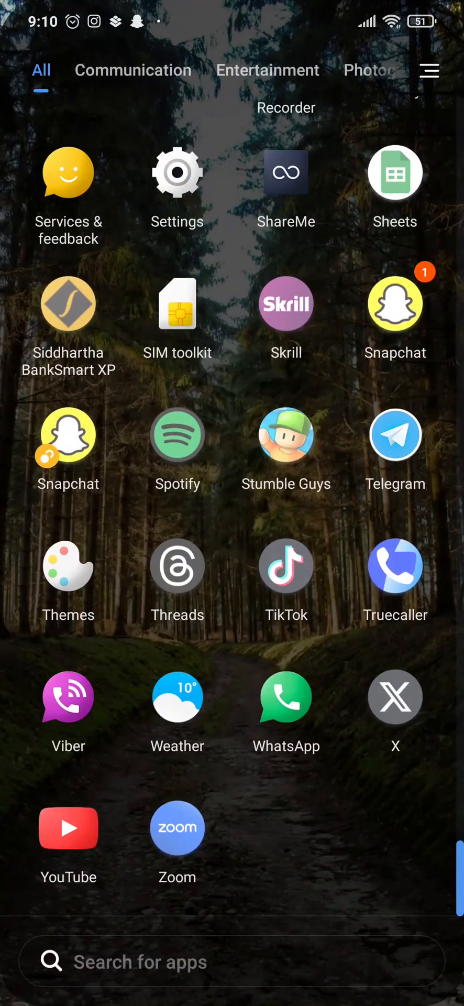